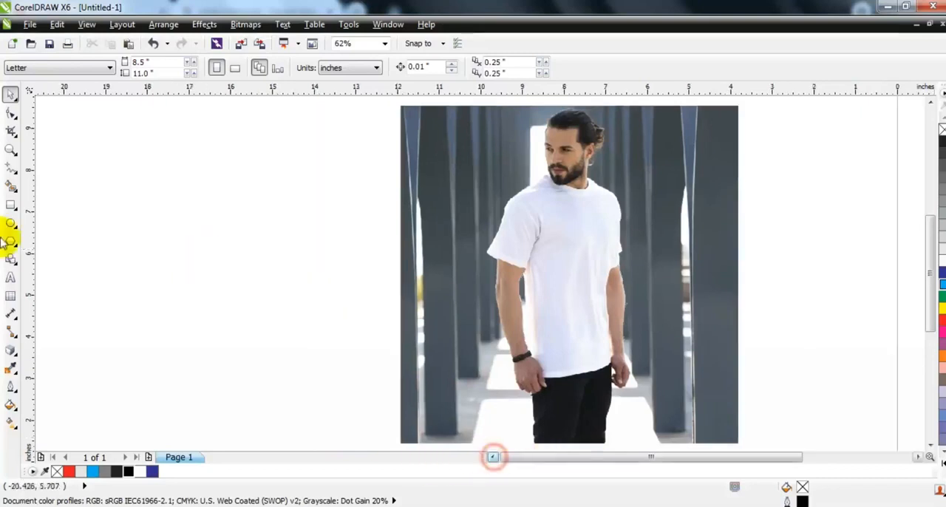
Step: Draw a wide rectangle, a smaller inner one and a narrow one across their left ends
left_click(11, 206)
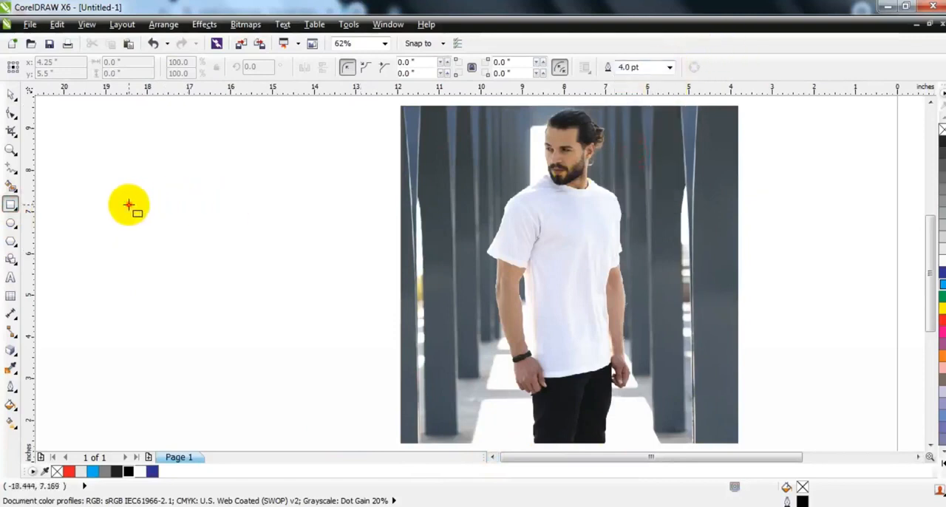
left_click_drag(130, 206, 343, 278)
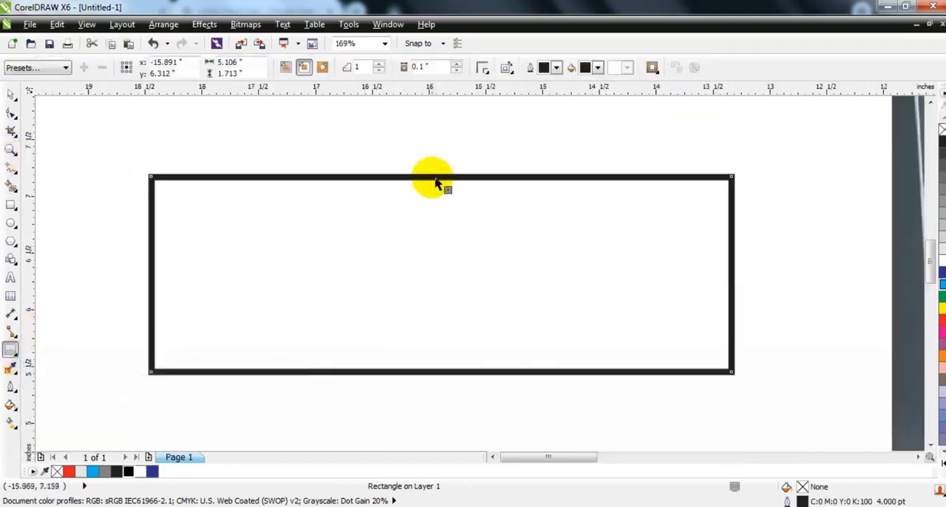
left_click_drag(436, 183, 440, 222)
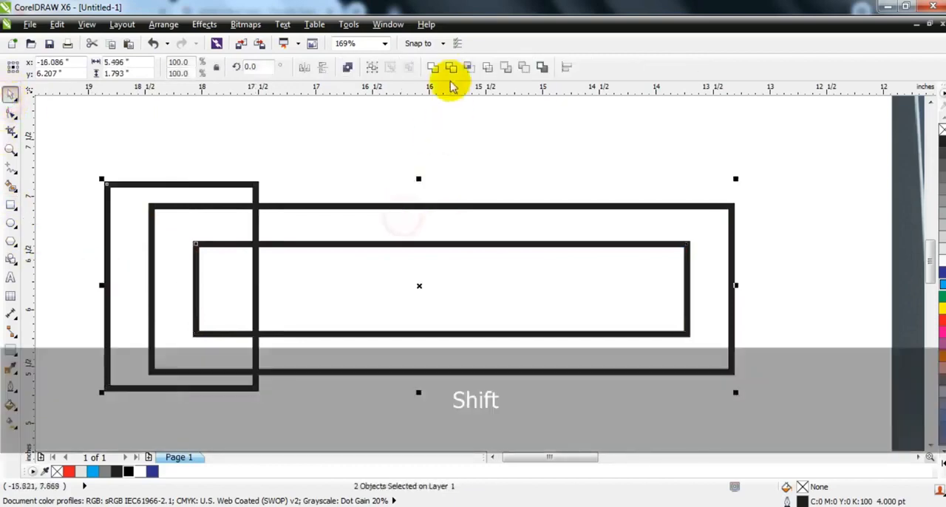
Step: Form the grey U bar, tilt it across the T-shirt and extrude it into a shallow 3D block
key("Delete")
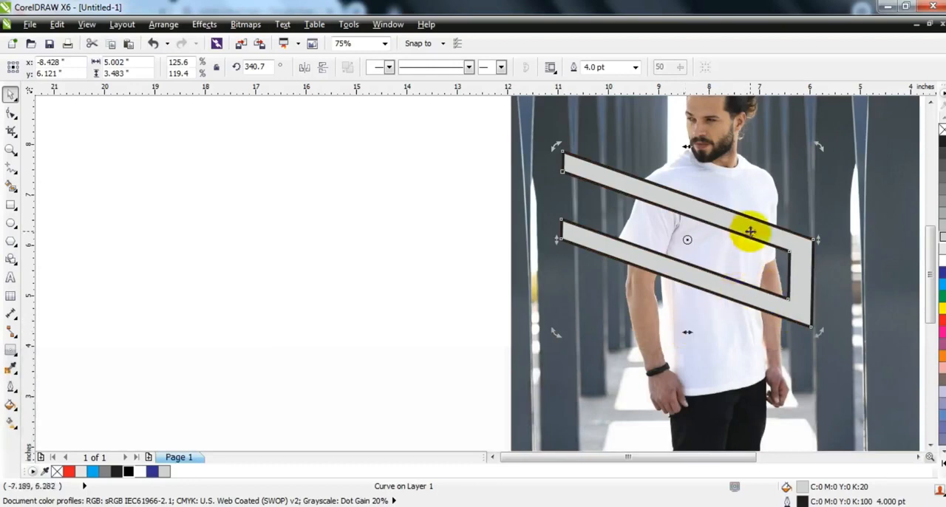
left_click_drag(750, 232, 742, 236)
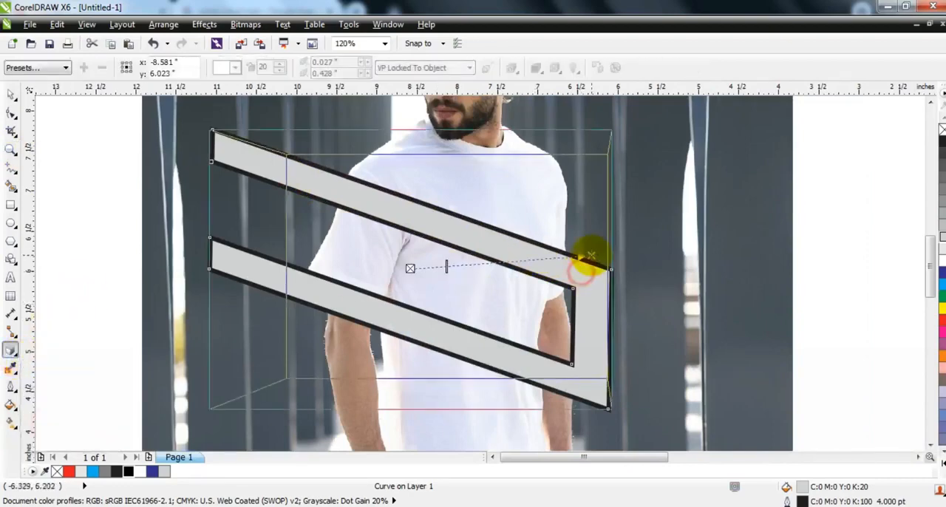
left_click_drag(592, 254, 650, 266)
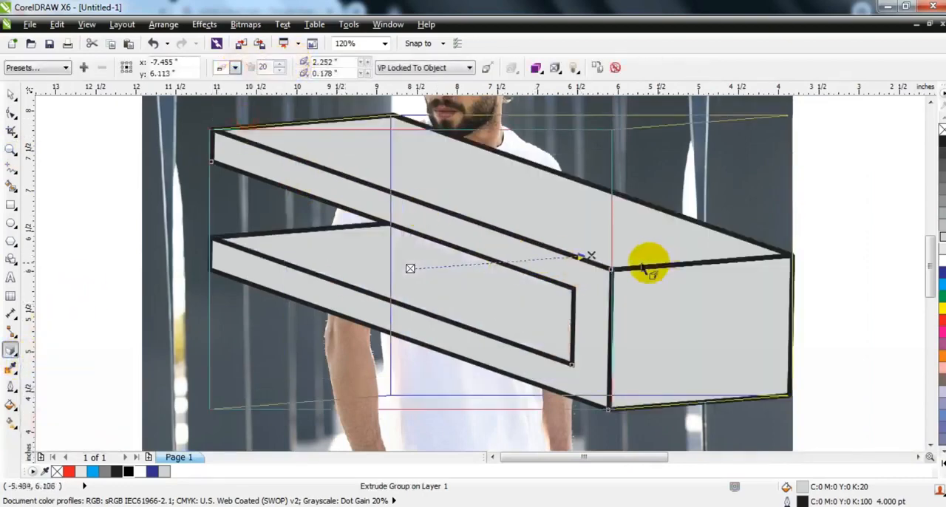
left_click_drag(650, 266, 451, 248)
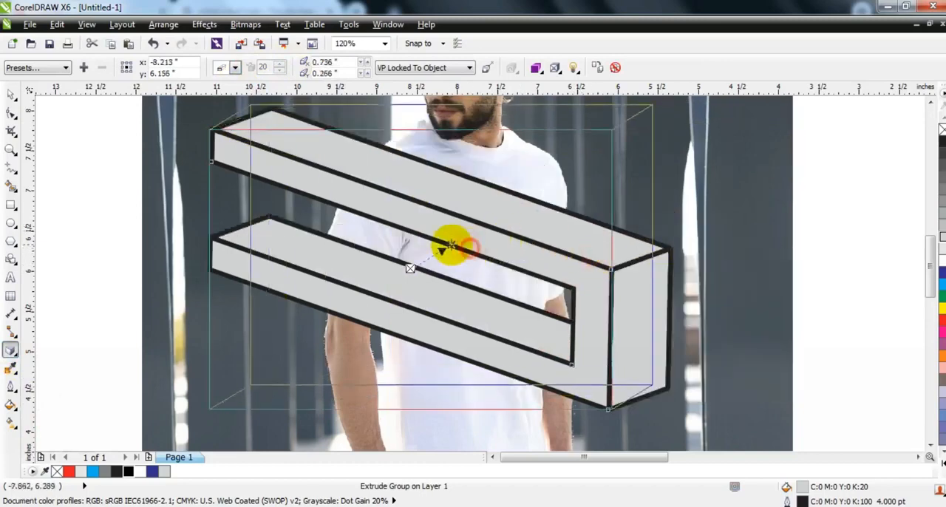
Step: Show the 3D bar as red outlines only and draw a small rectangle on the man's chest
left_click_drag(450, 248, 440, 251)
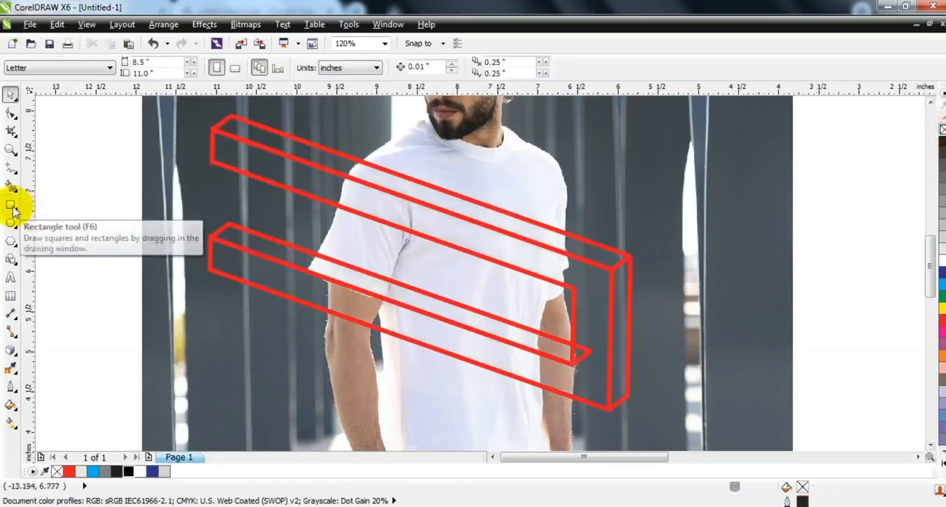
left_click_drag(436, 190, 488, 239)
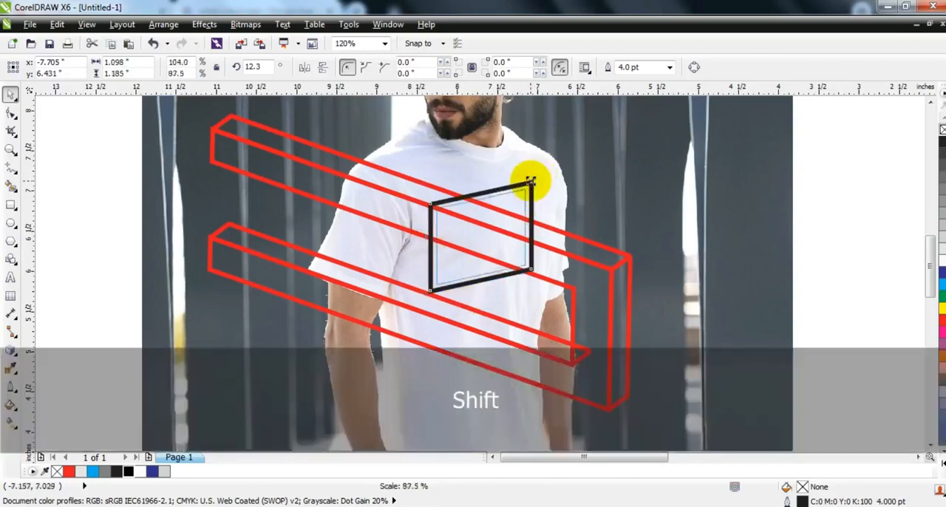
Step: Slant the chest rectangle to the bar, fill the faces orange and trim the hidden faces at the shirt
left_click_drag(529, 184, 531, 243)
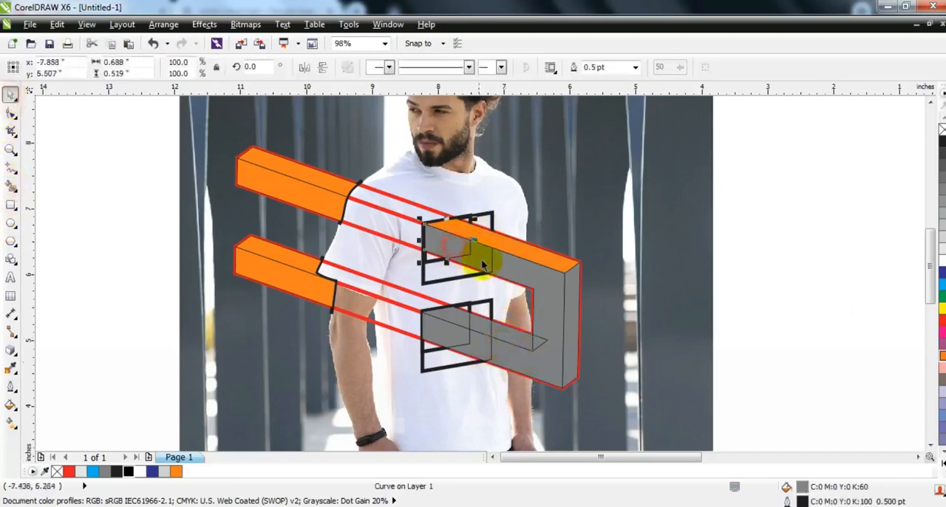
left_click(521, 343)
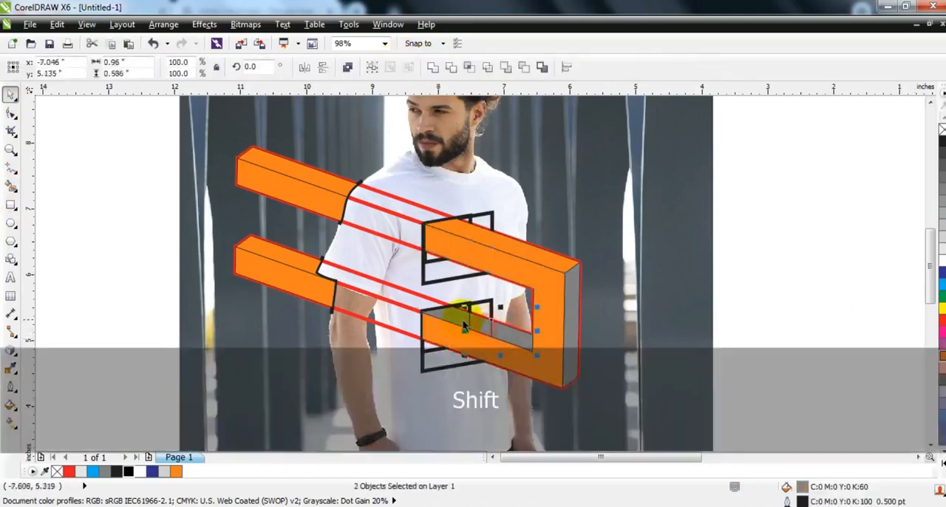
key("Ctrl+z")
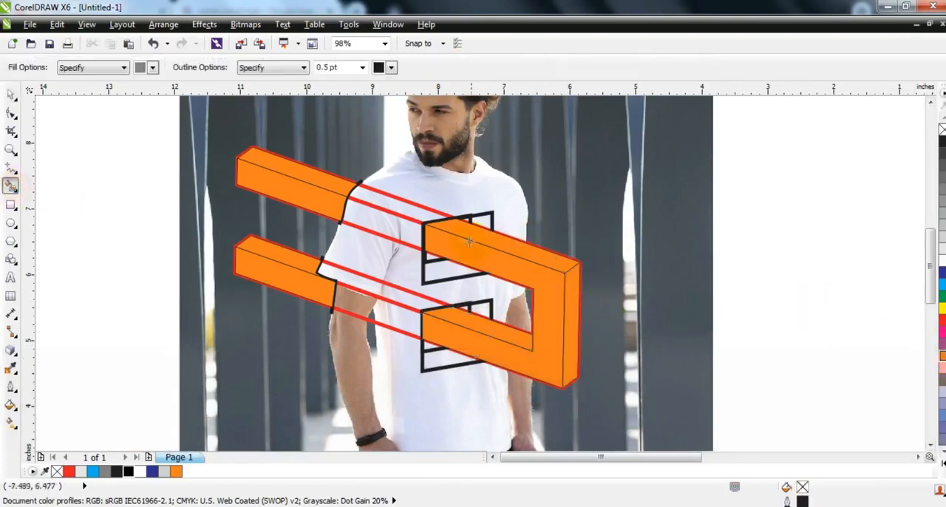
left_click(467, 239)
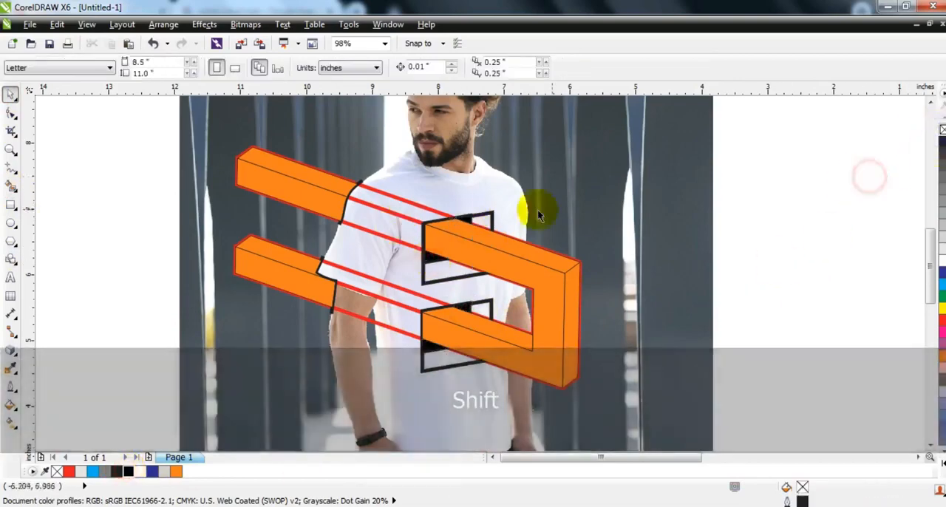
Step: Give the front U face a red uniform fill and bring up the outline width choices
key("Delete")
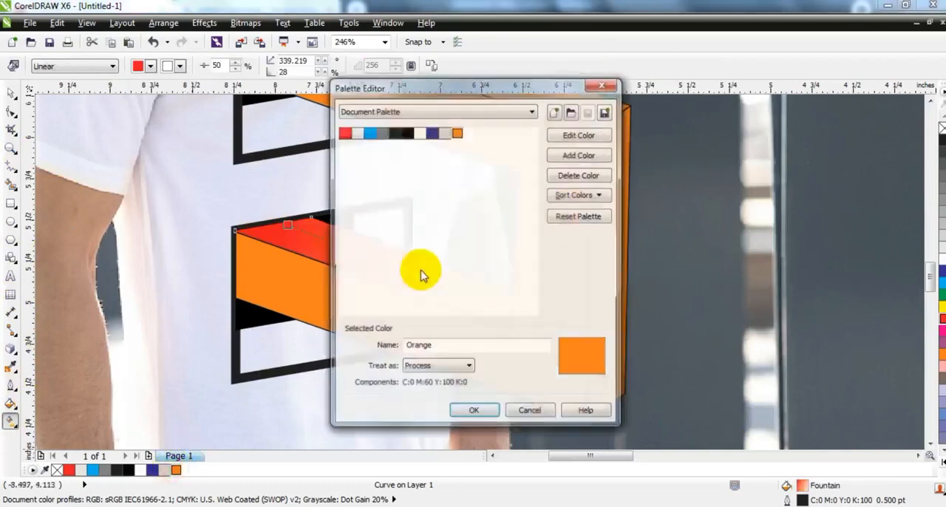
left_click(473, 410)
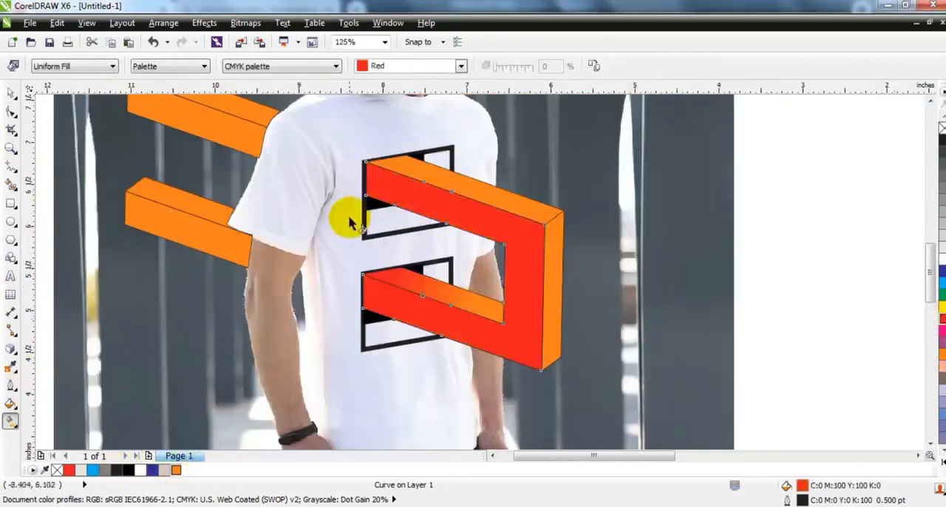
left_click_drag(352, 222, 436, 266)
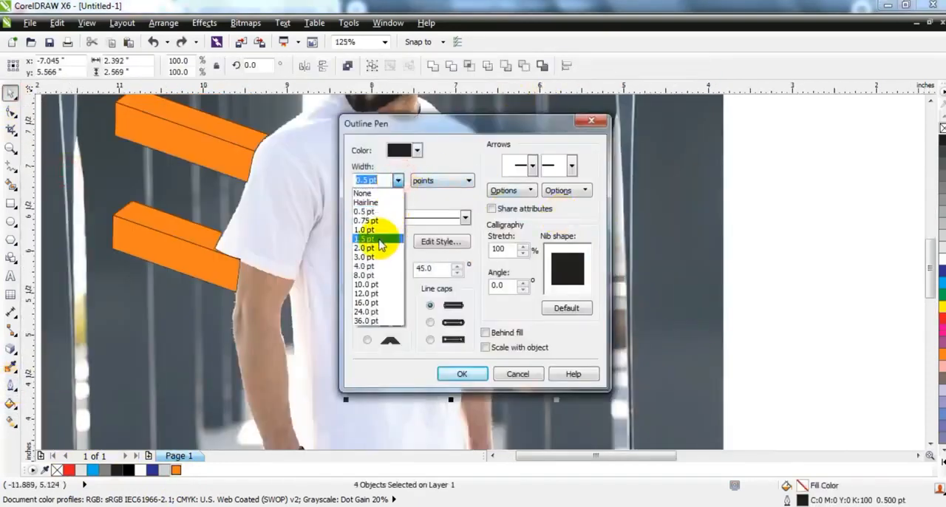
Step: Set a thinner outline width so the orange-to-red gradient faces read cleanly
left_click(461, 373)
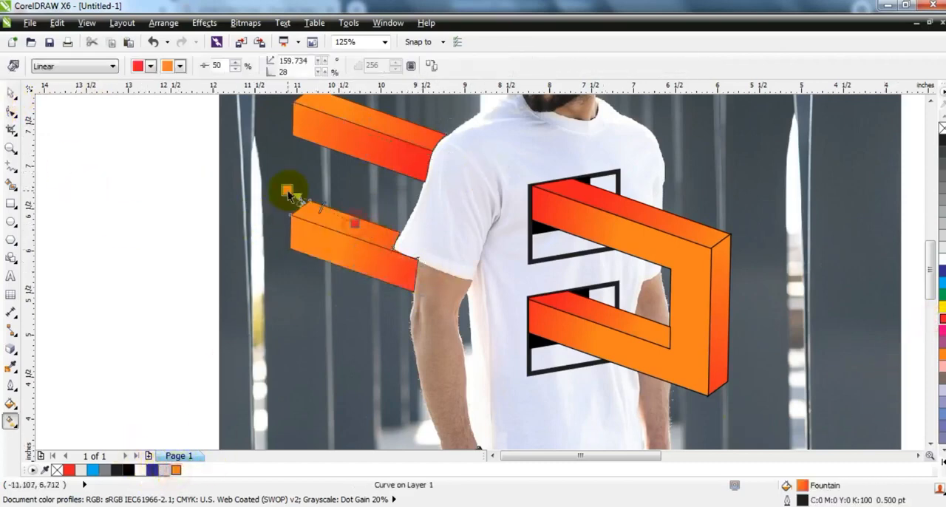
Step: Adjust the gradient direction on the top bar before the full-screen preview
left_click_drag(289, 192, 425, 254)
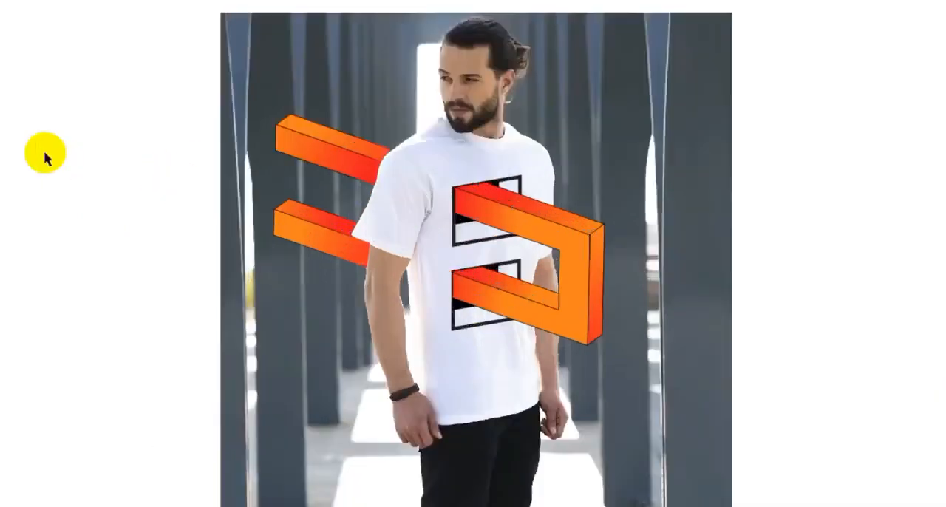
mouse_move(51, 160)
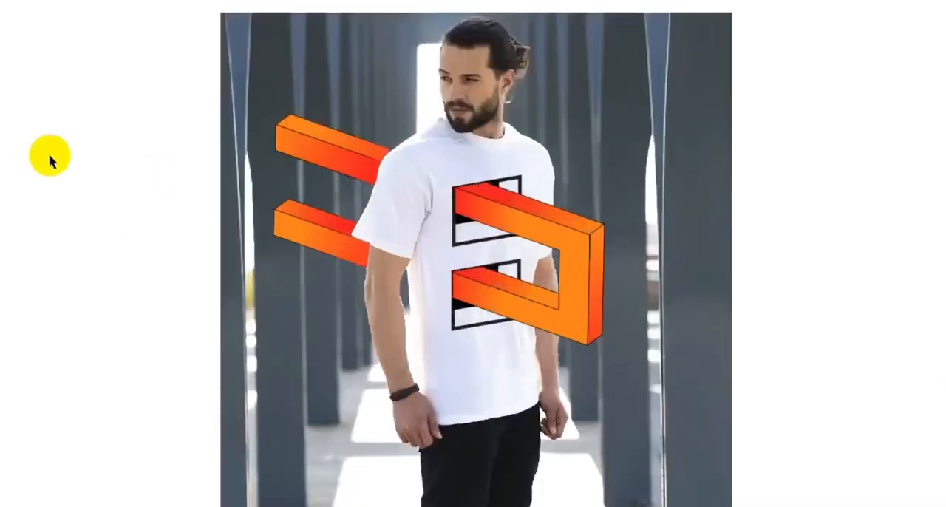